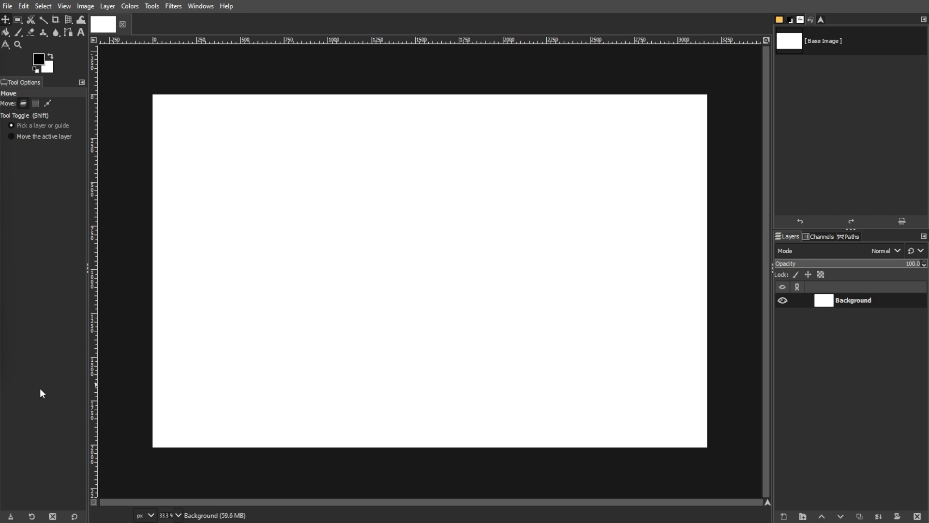
mouse_move(42, 174)
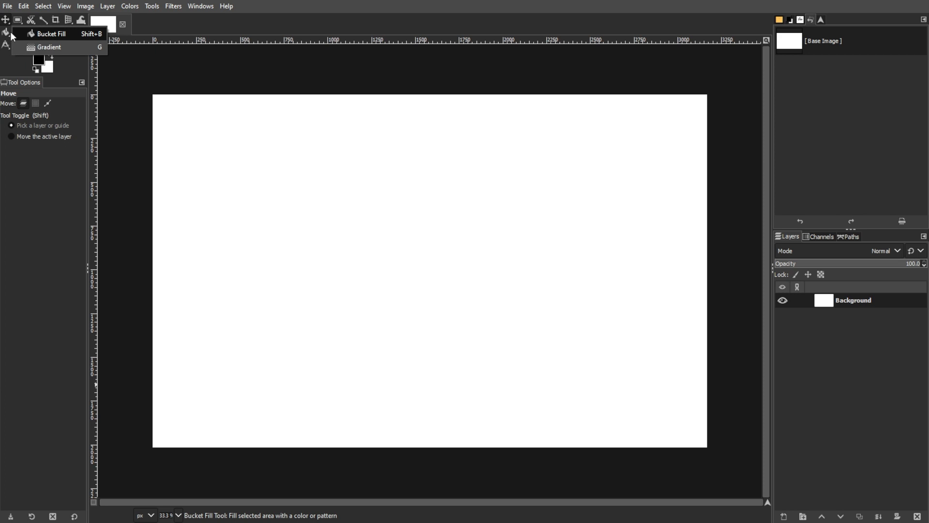
Make Bucket Fill the active tool on the blank white canvas
left_click(50, 33)
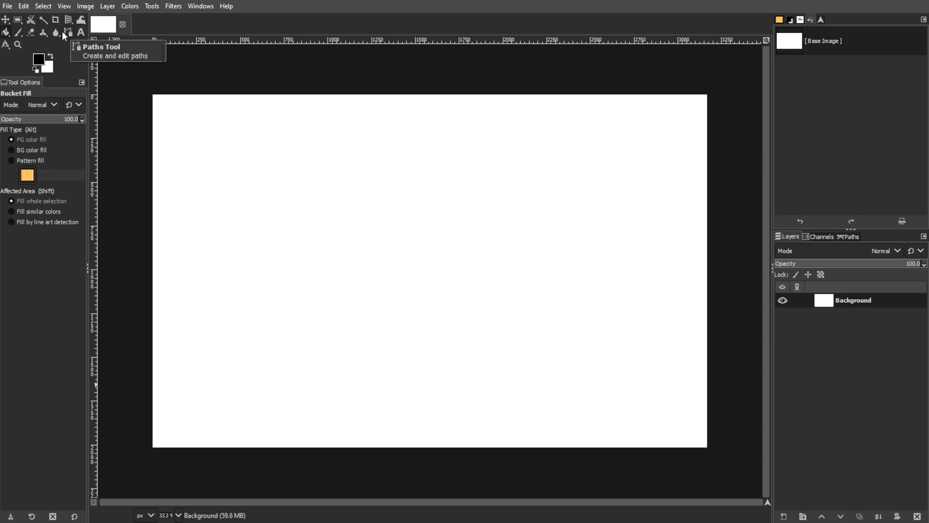
mouse_move(47, 288)
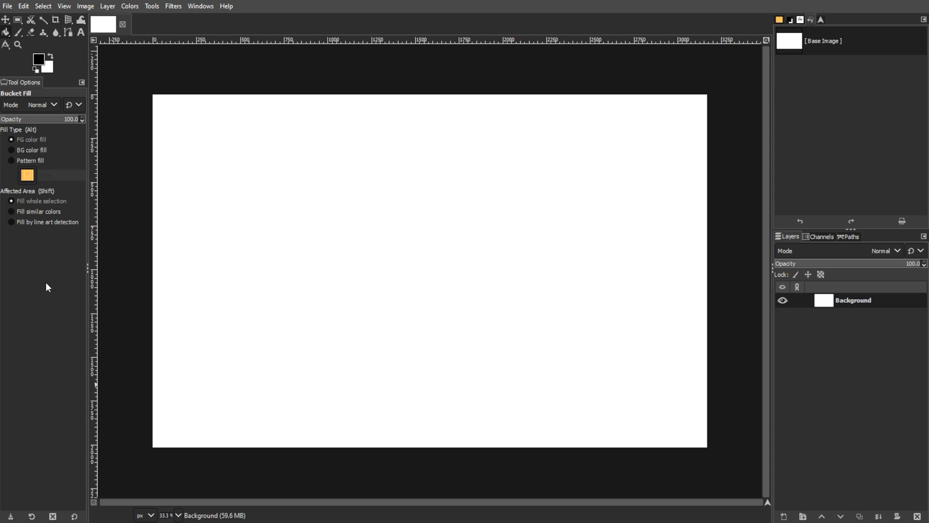
mouse_move(137, 273)
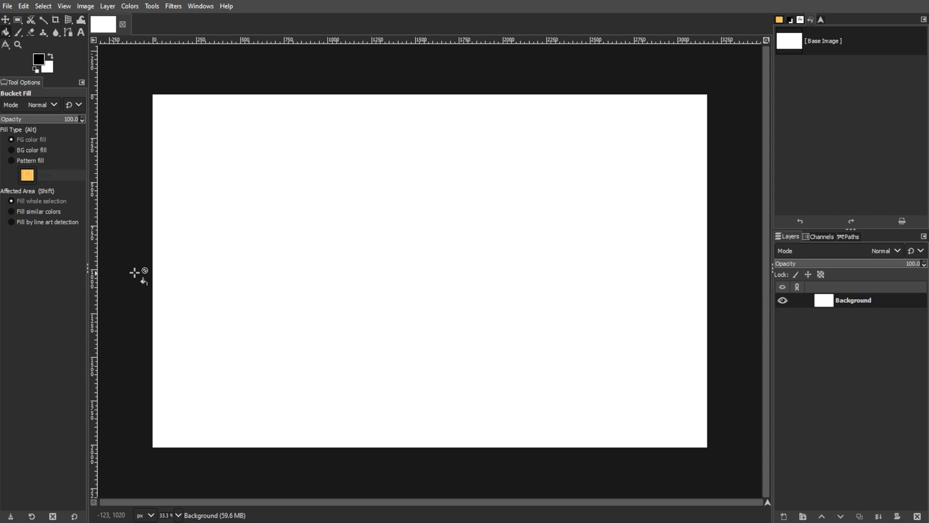
Bucket-fill the whole canvas black and add a white-filled rectangle near the centre
left_click(276, 253)
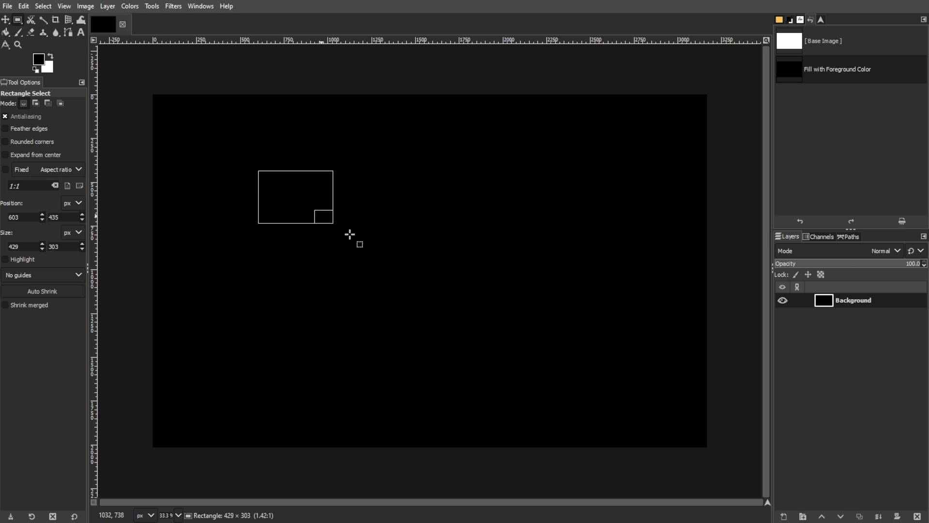
left_click(31, 32)
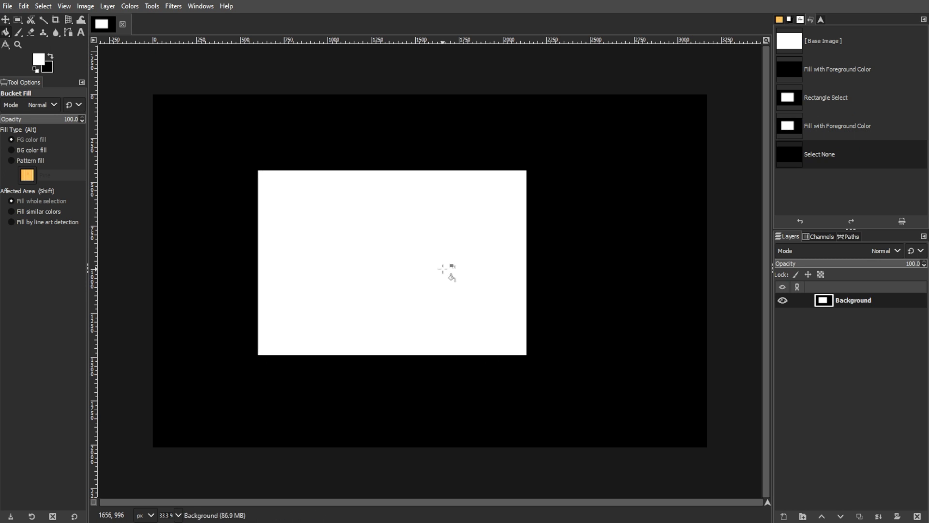
mouse_move(385, 270)
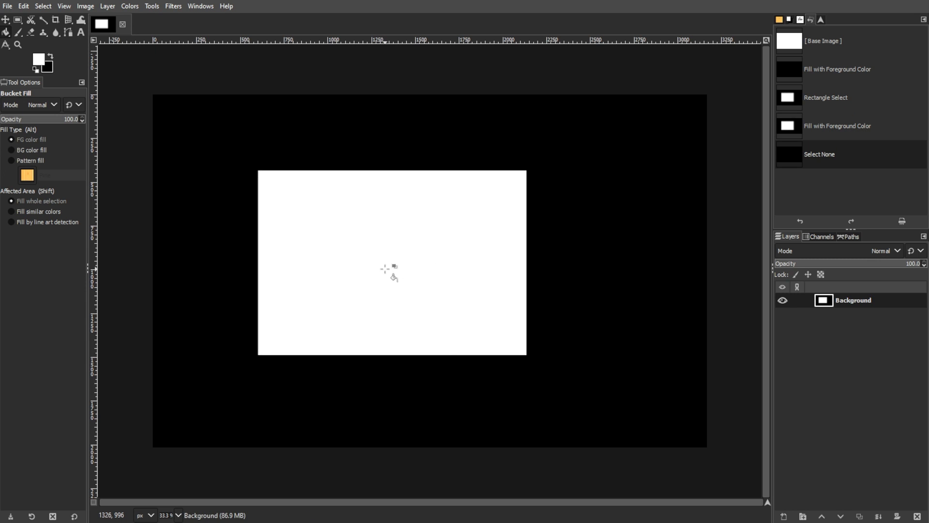
mouse_move(41, 64)
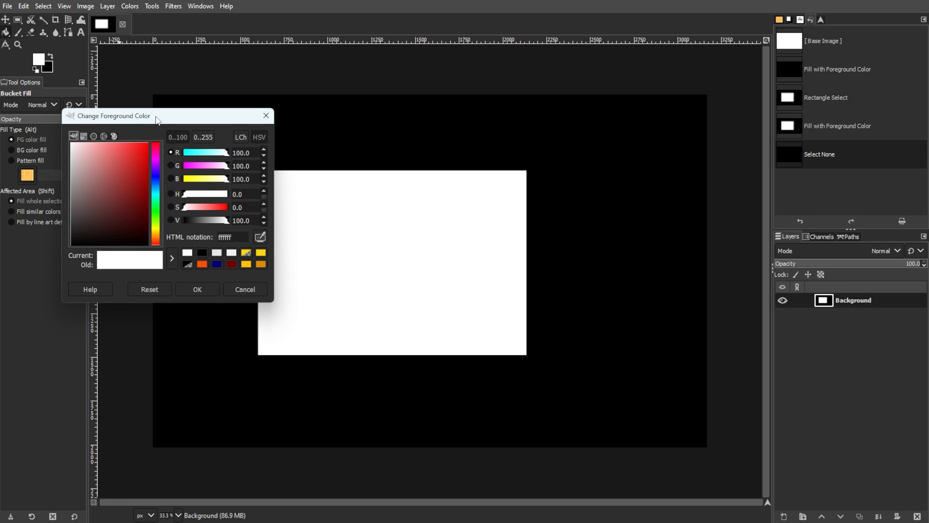
Set the foreground colour to red (ff0000) and confirm it
left_click_drag(114, 116, 267, 93)
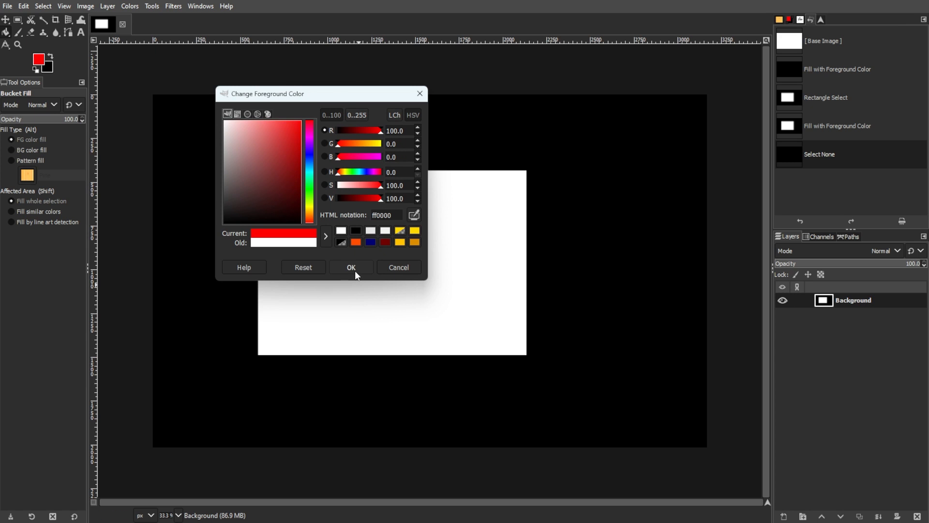
left_click(351, 267)
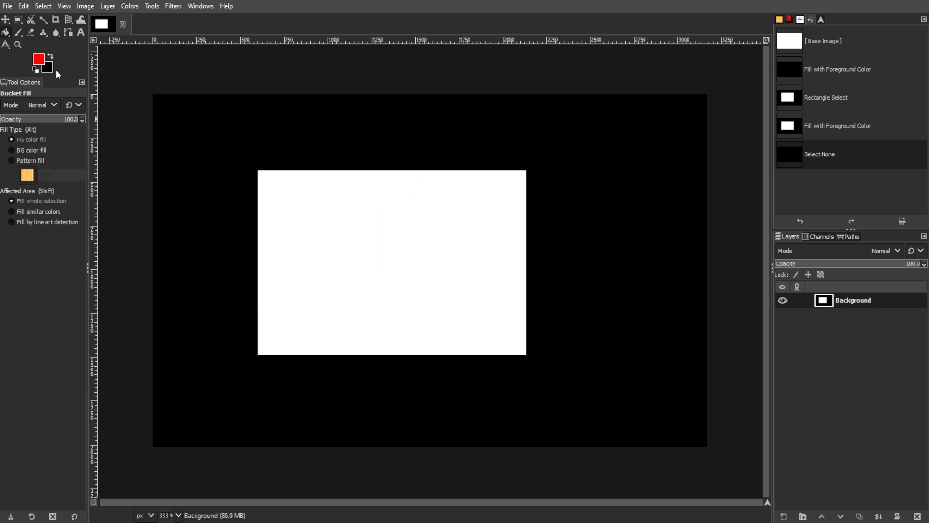
mouse_move(341, 258)
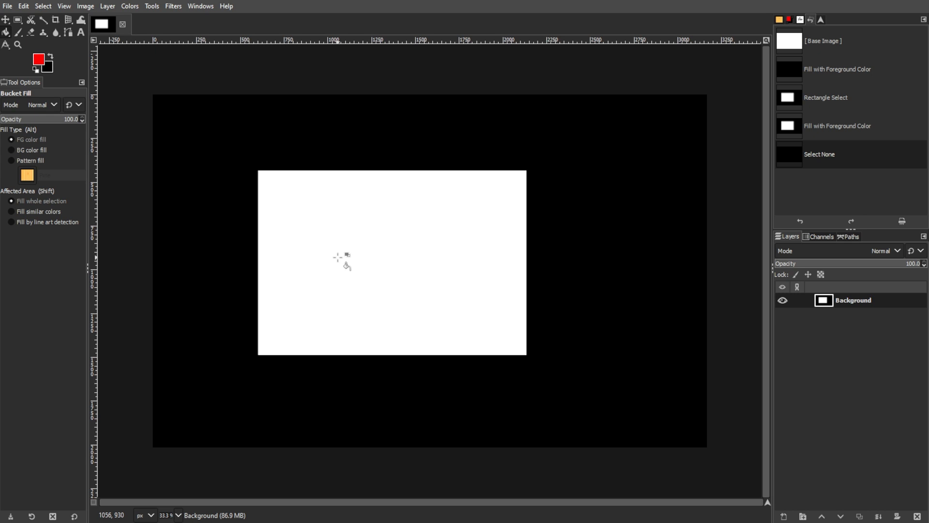
left_click(50, 56)
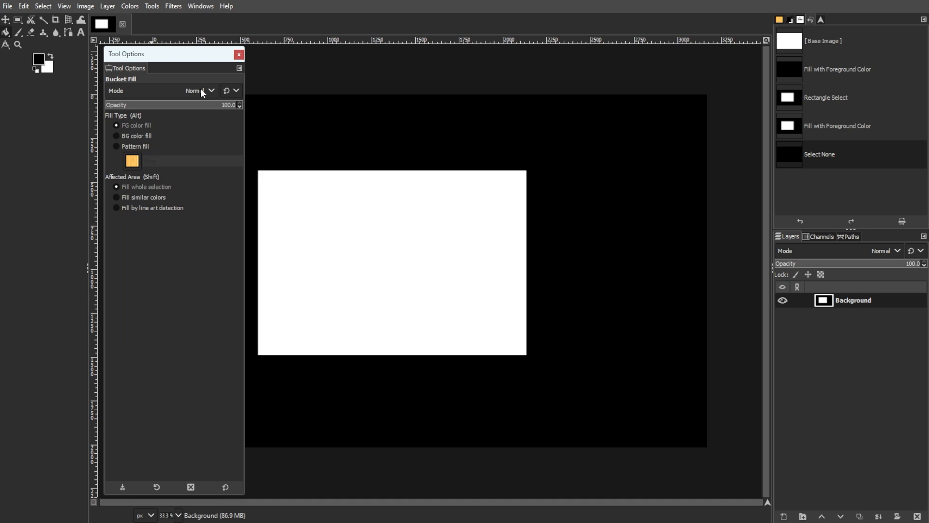
left_click(198, 91)
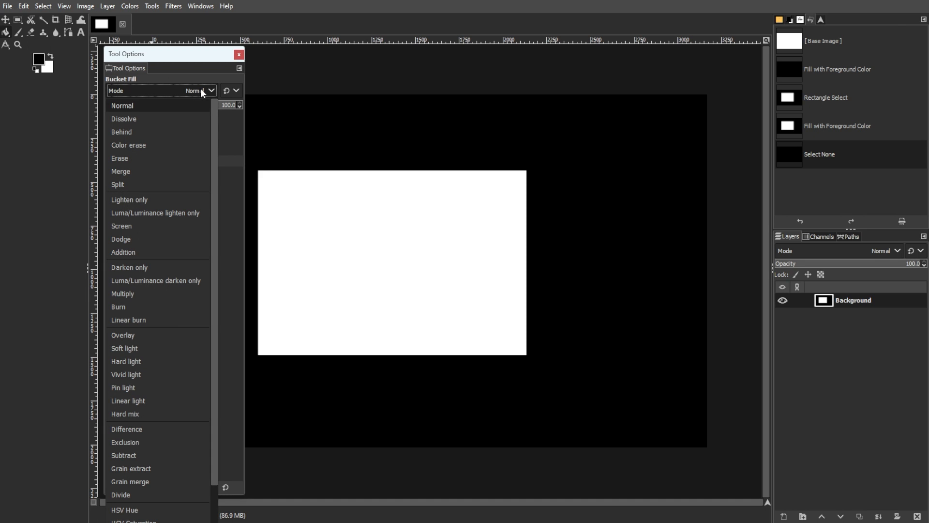
mouse_move(217, 109)
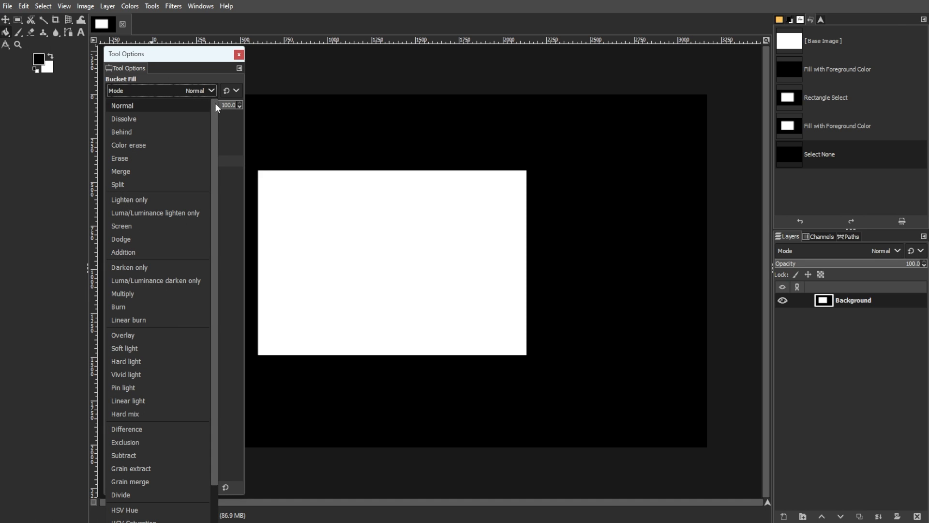
scroll("down", 3)
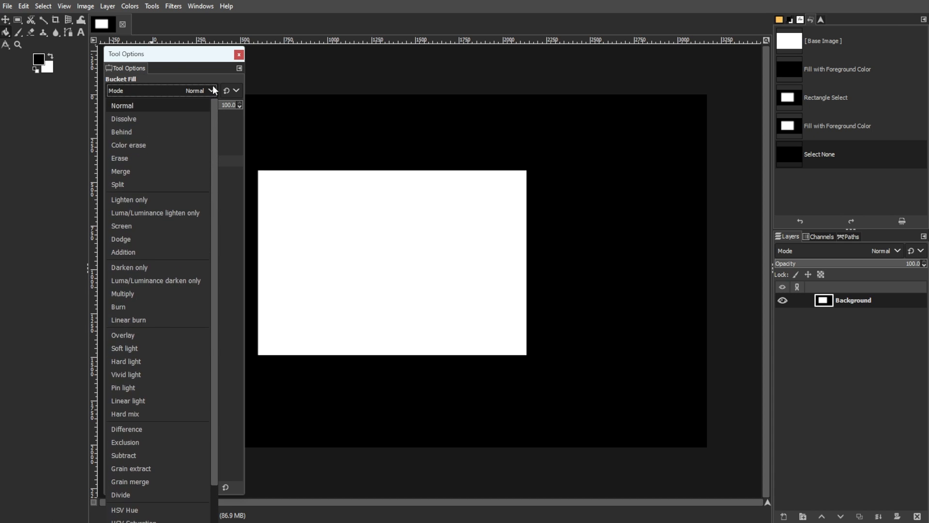
mouse_move(211, 93)
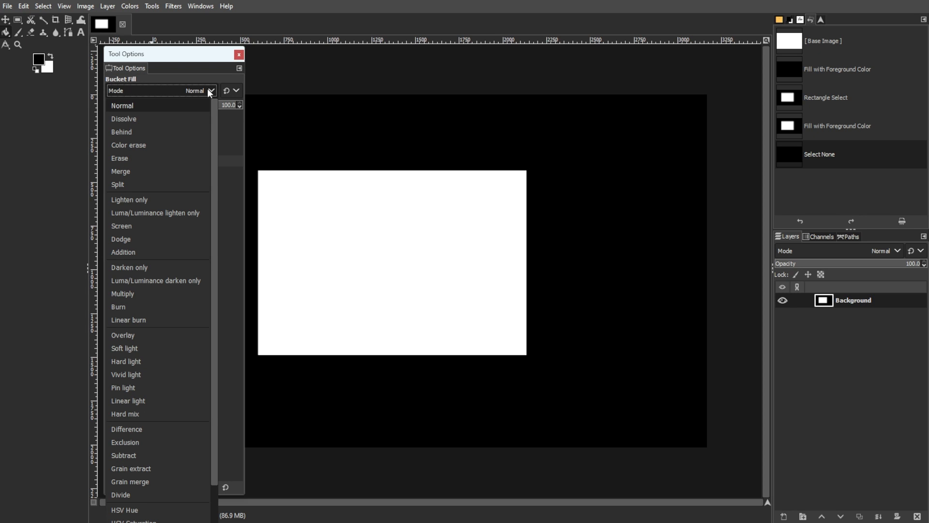
left_click(123, 105)
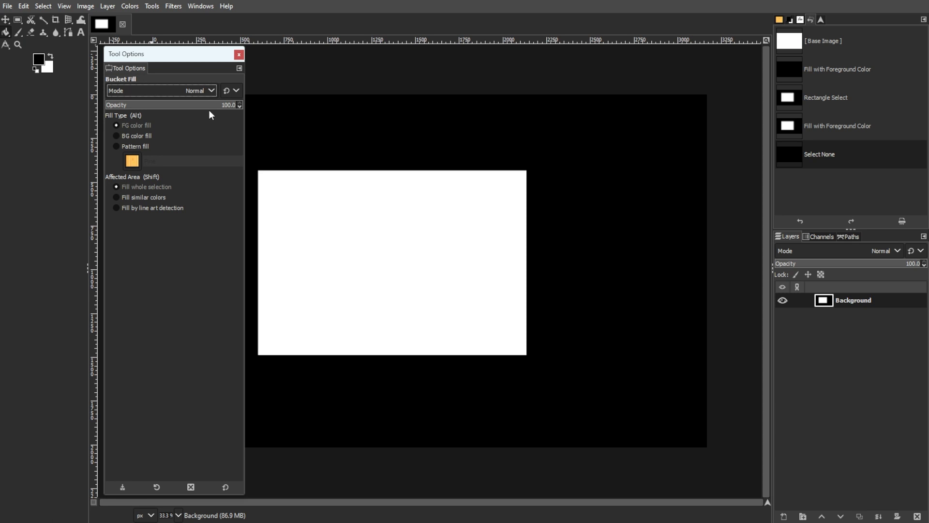
left_click_drag(240, 105, 196, 105)
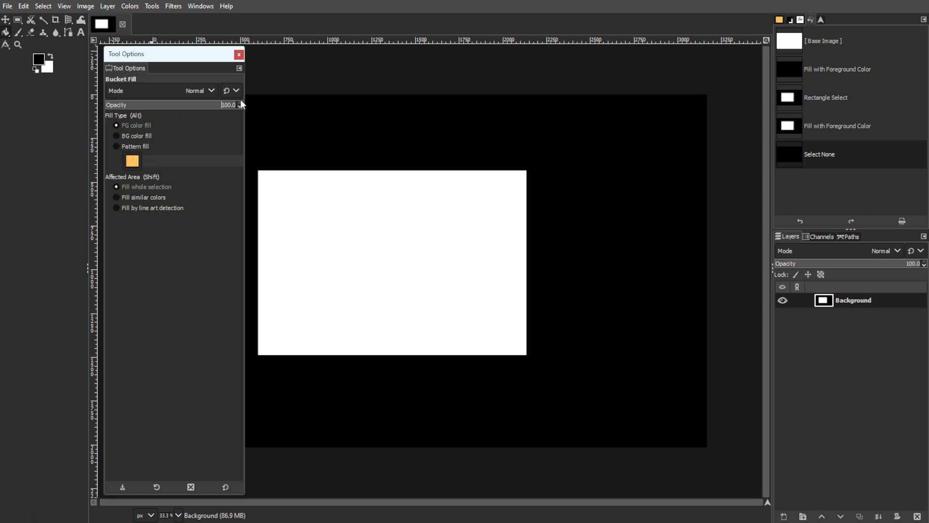
mouse_move(118, 179)
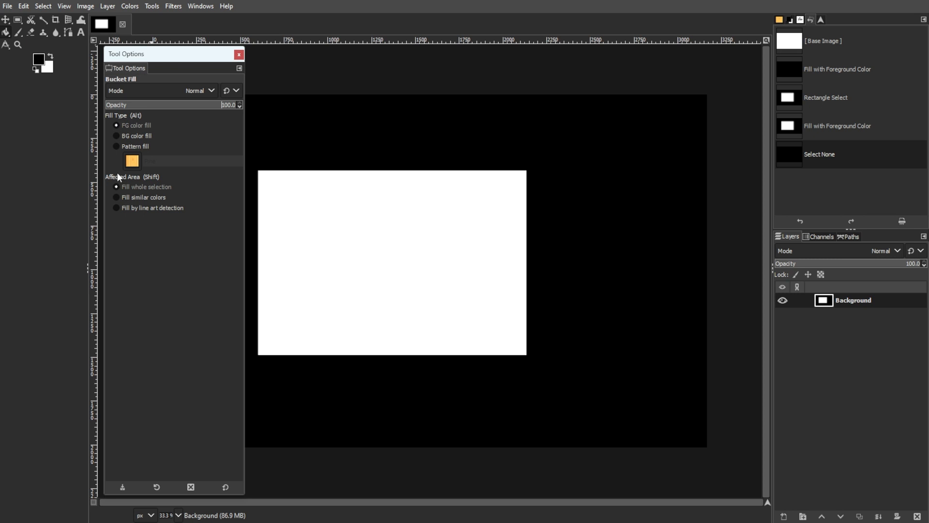
Set Affected Area to Fill by line art detection and list the Source layer choices
left_click(116, 197)
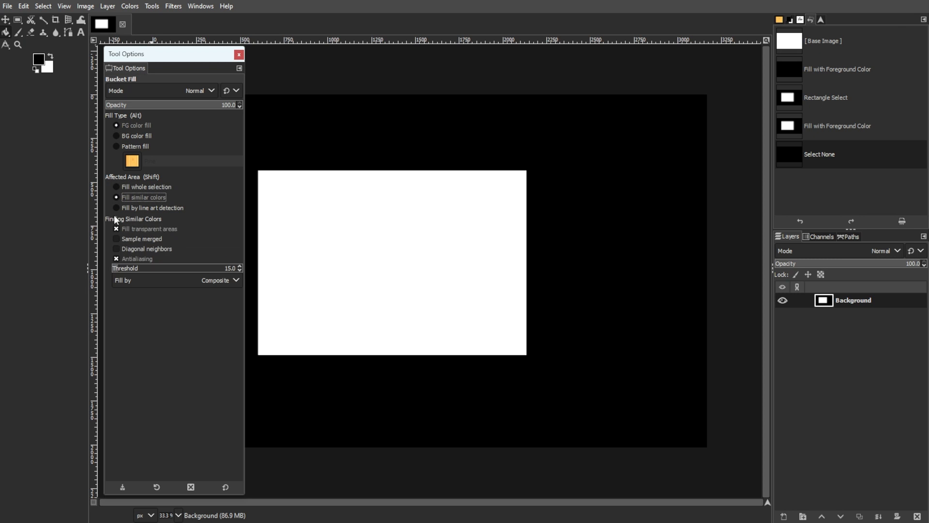
left_click(116, 207)
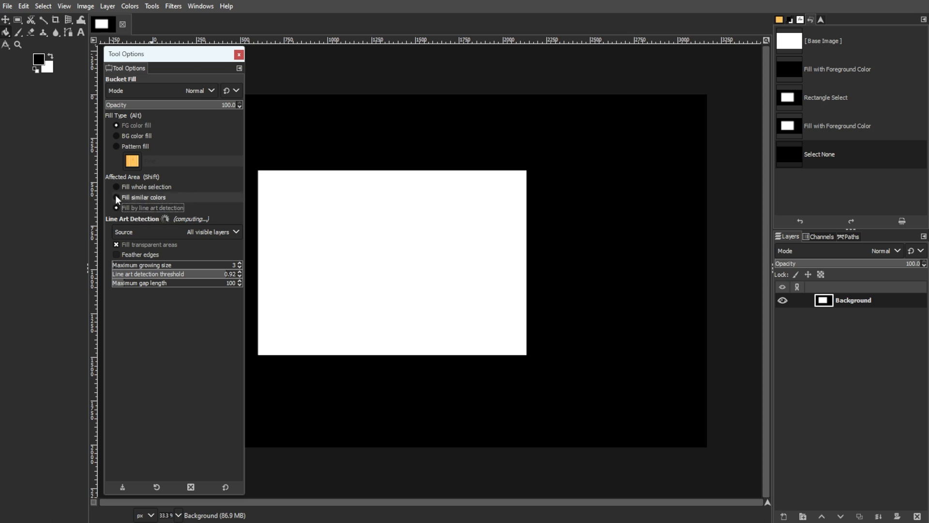
left_click(117, 187)
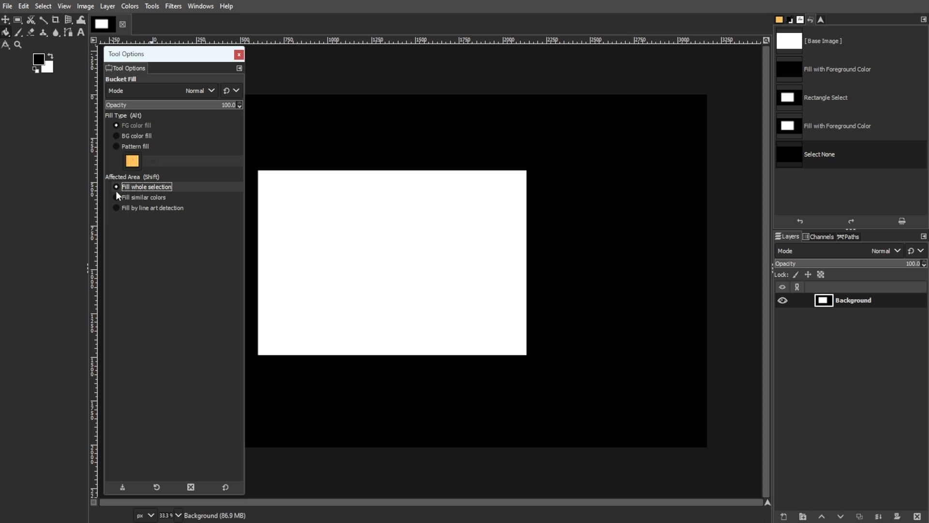
left_click(117, 197)
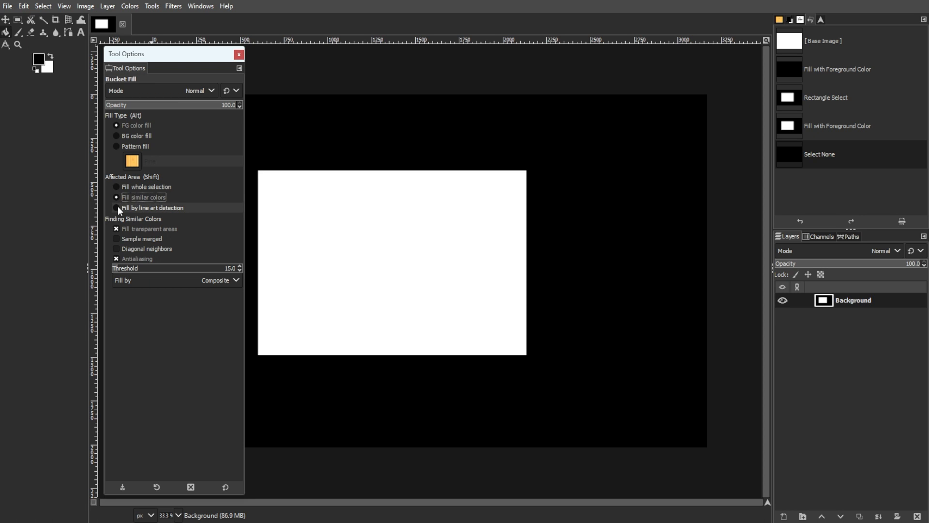
left_click(116, 208)
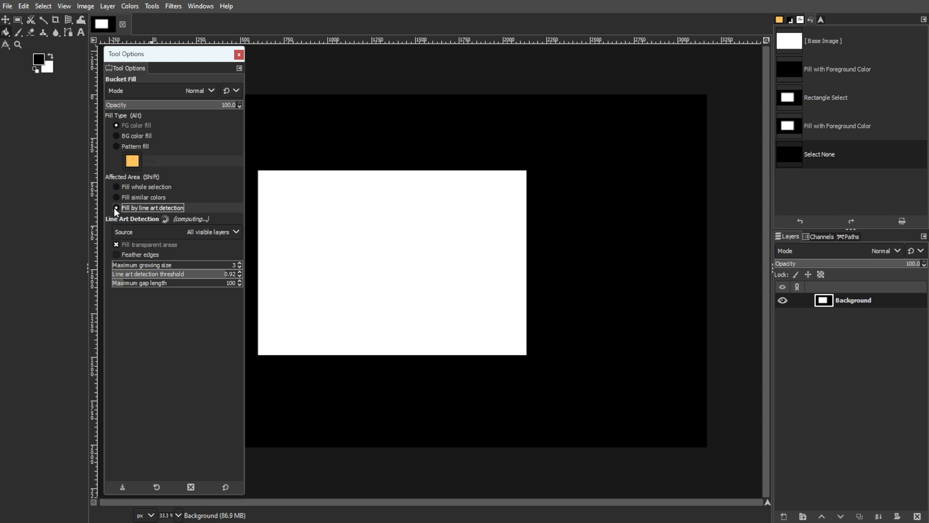
left_click(116, 208)
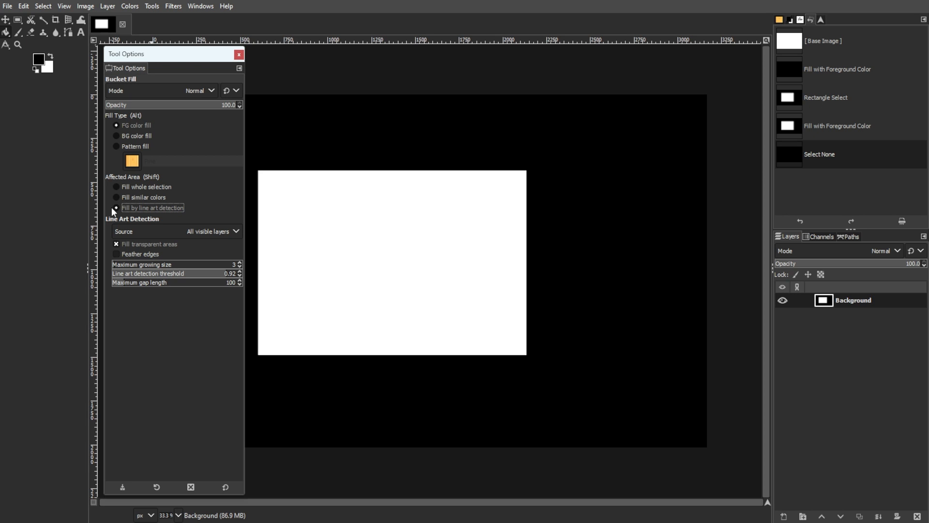
left_click(211, 231)
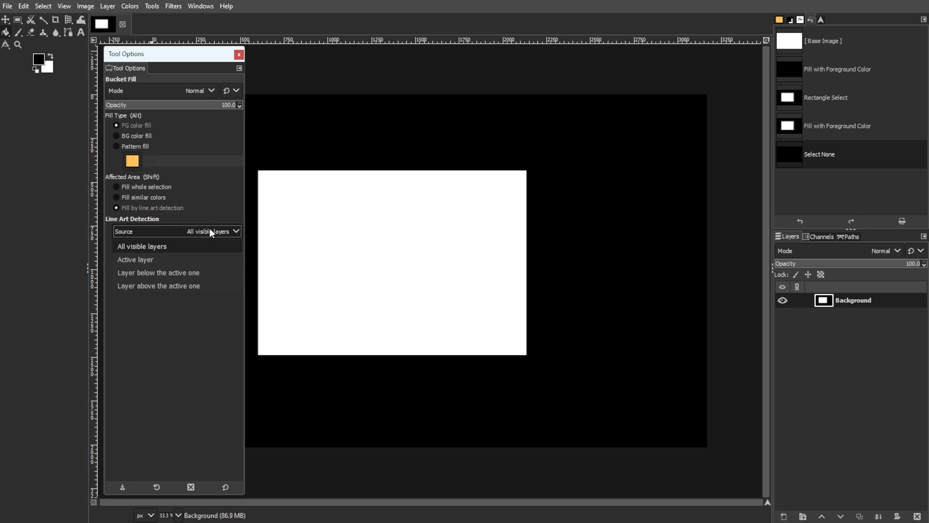